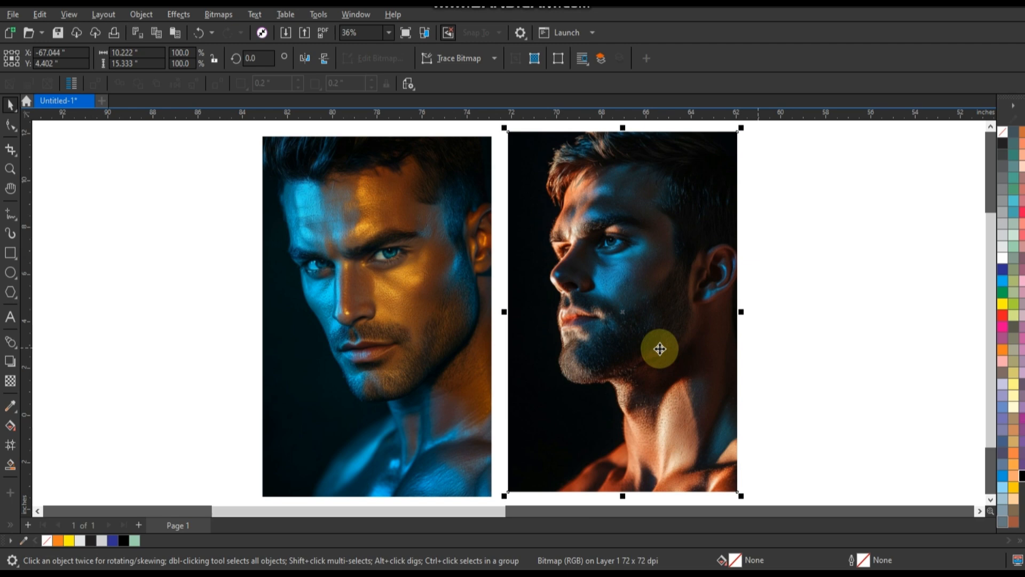
Convert the left portrait to a Grayscale (8-bit) bitmap at 300 dpi.
click(815, 341)
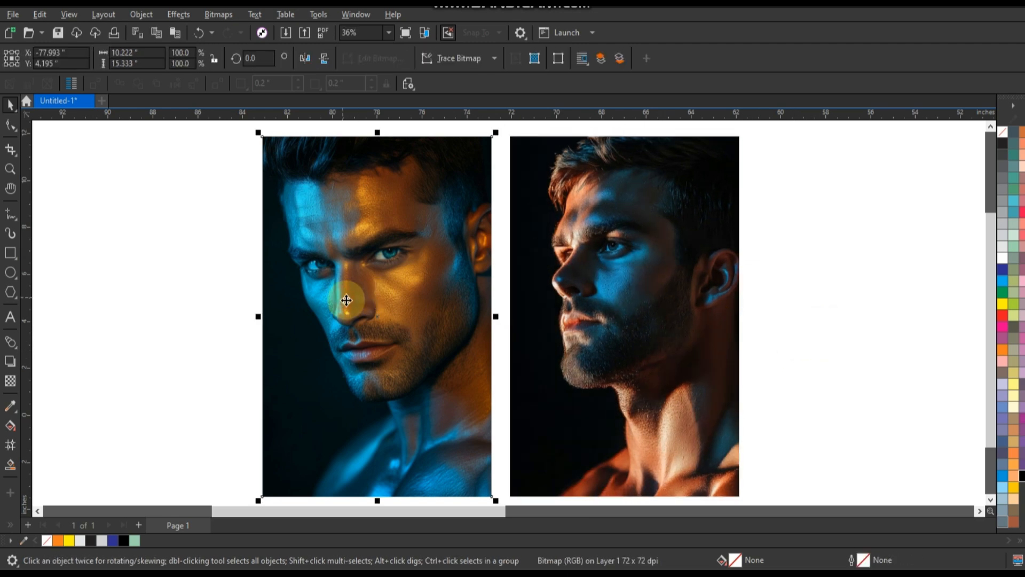
click(219, 14)
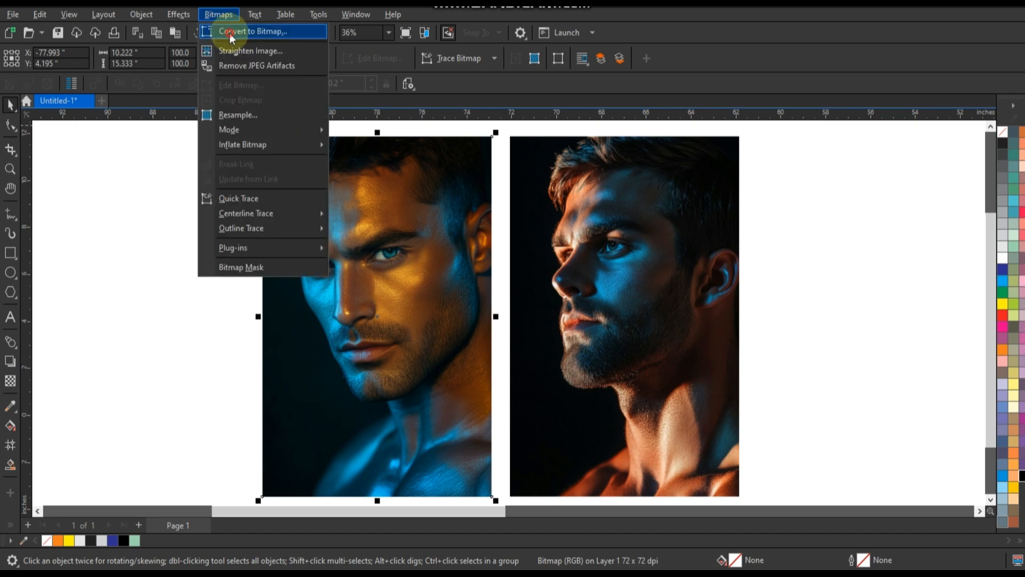
click(254, 31)
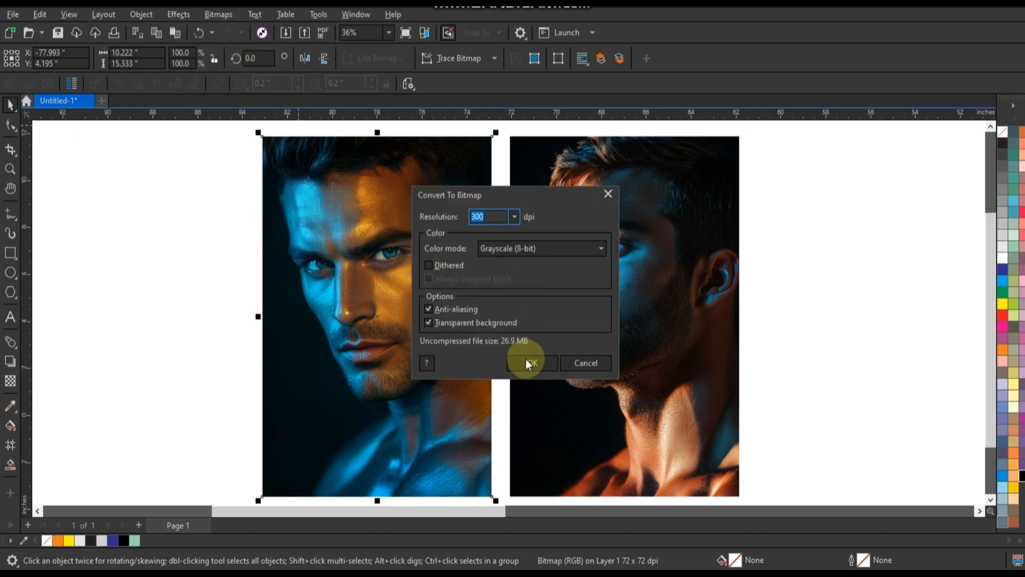
click(532, 363)
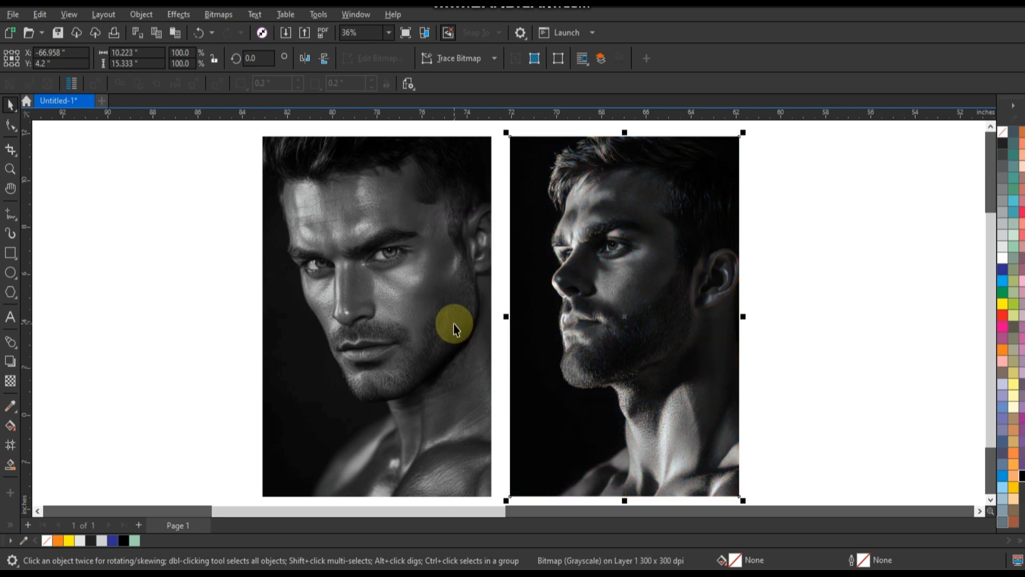
Apply a 0.89 gamma adjustment to both grayscale portraits.
click(179, 14)
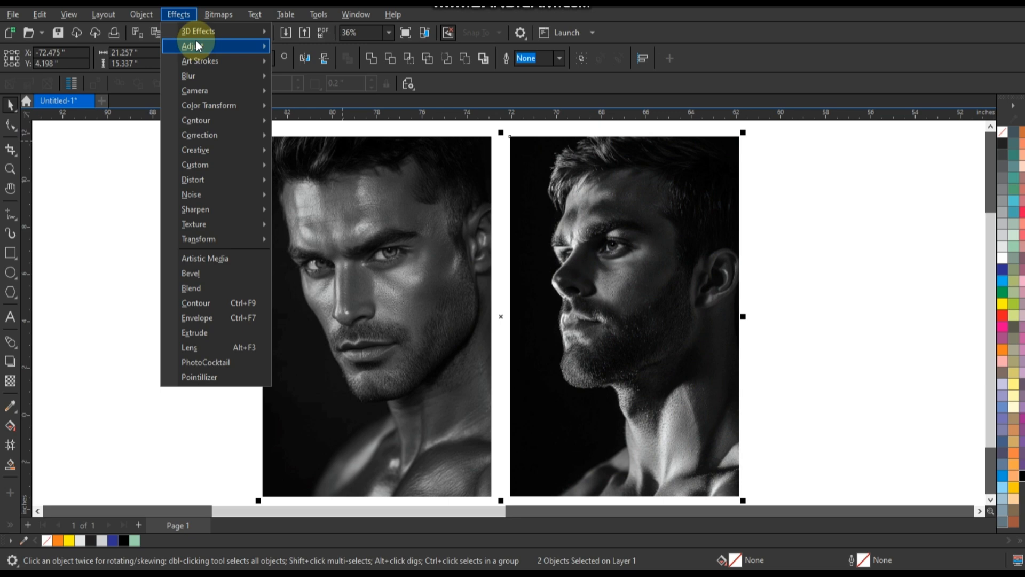
click(526, 272)
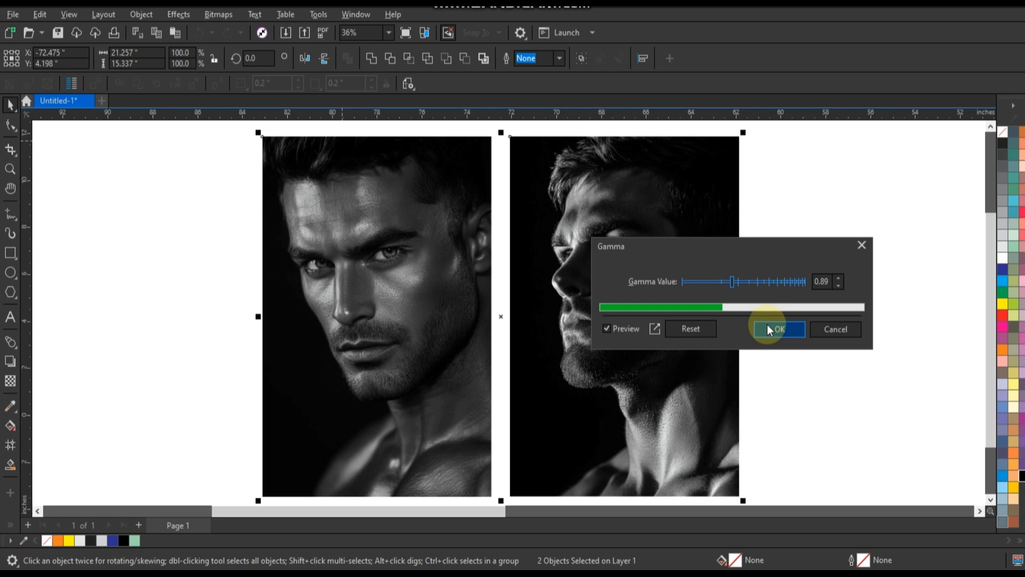
click(777, 329)
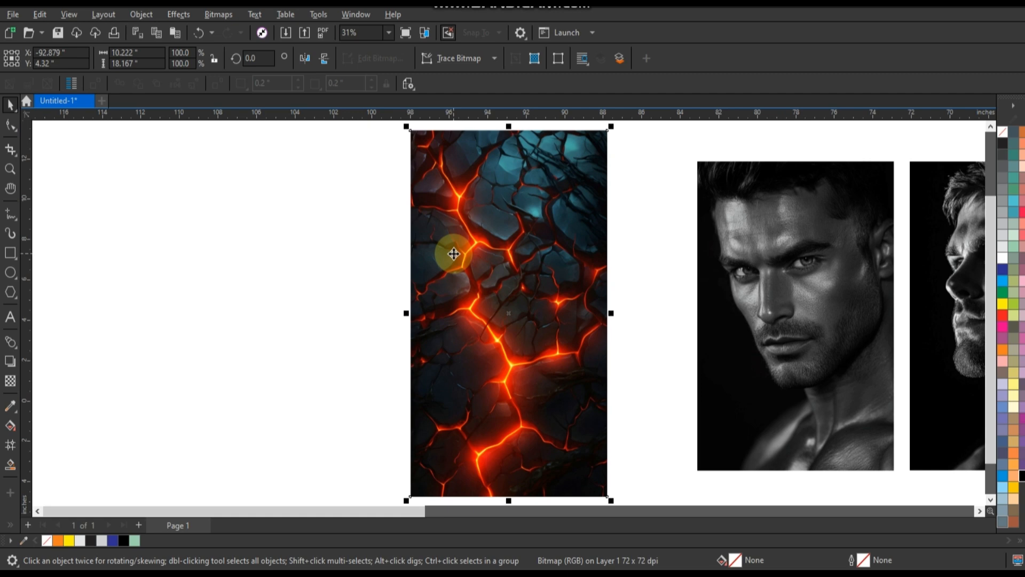
Give the lava texture a black elliptical vignette with offset 86 and fade 31.
click(219, 14)
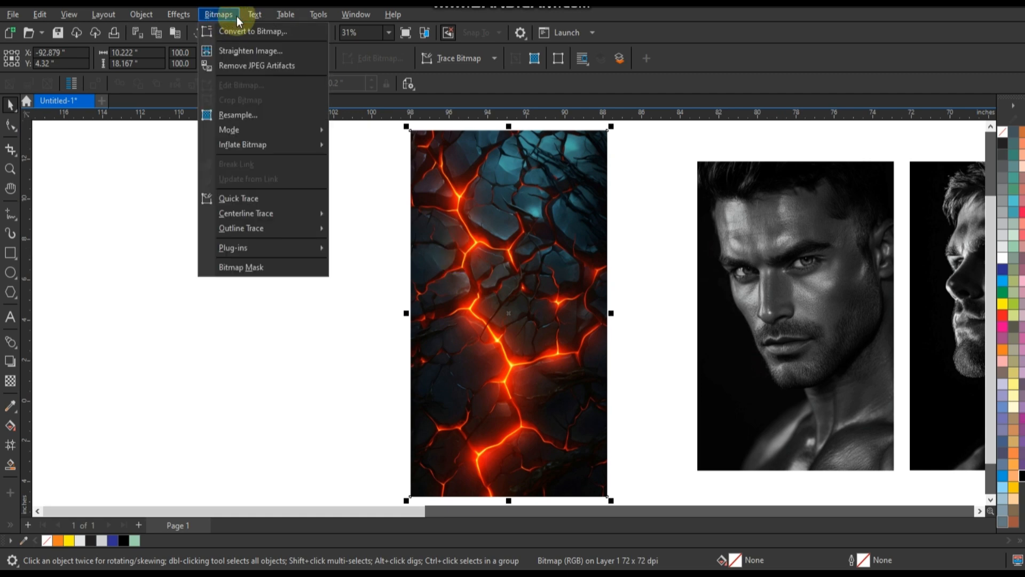
click(179, 14)
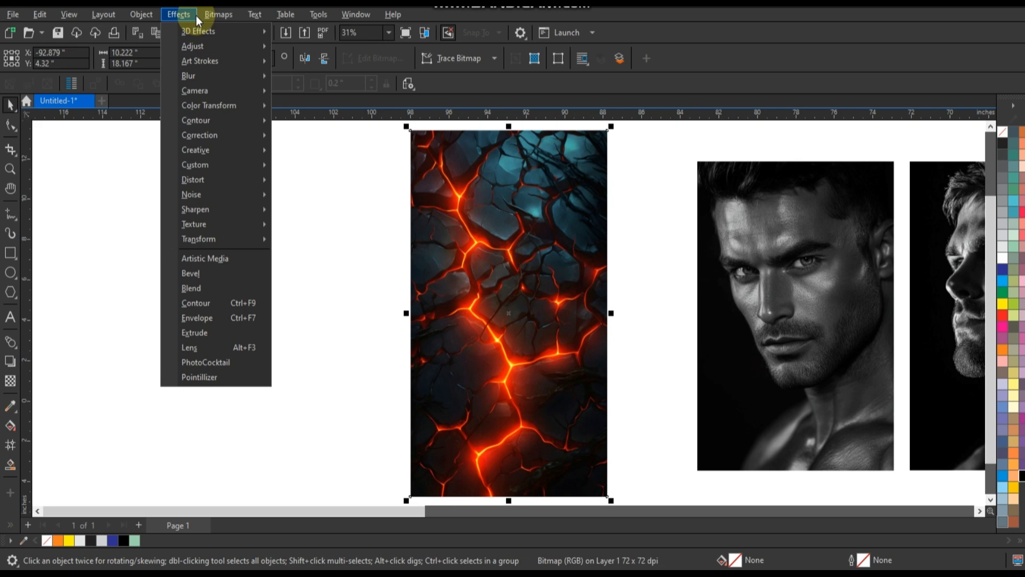
mouse_move(195, 150)
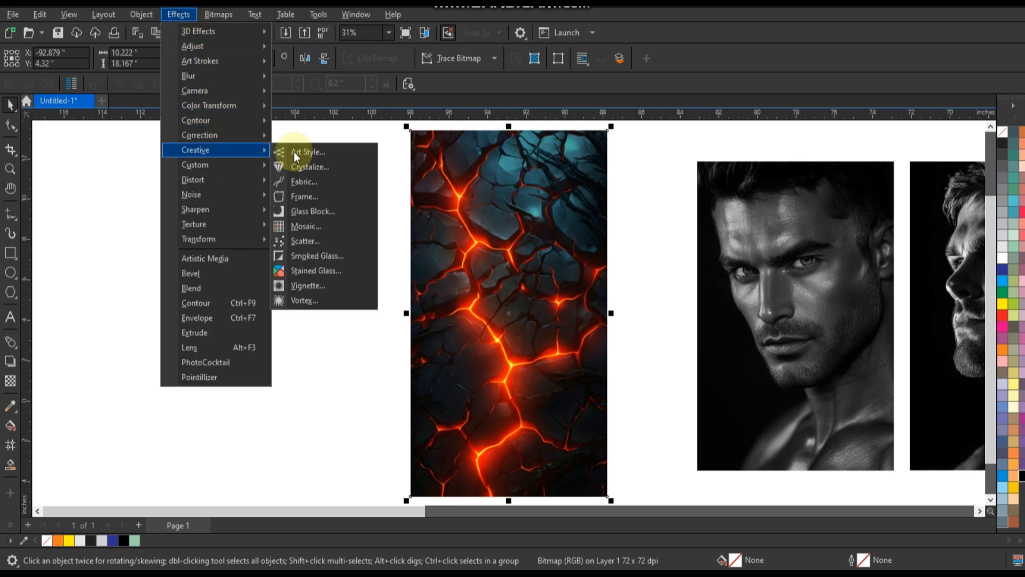
click(307, 286)
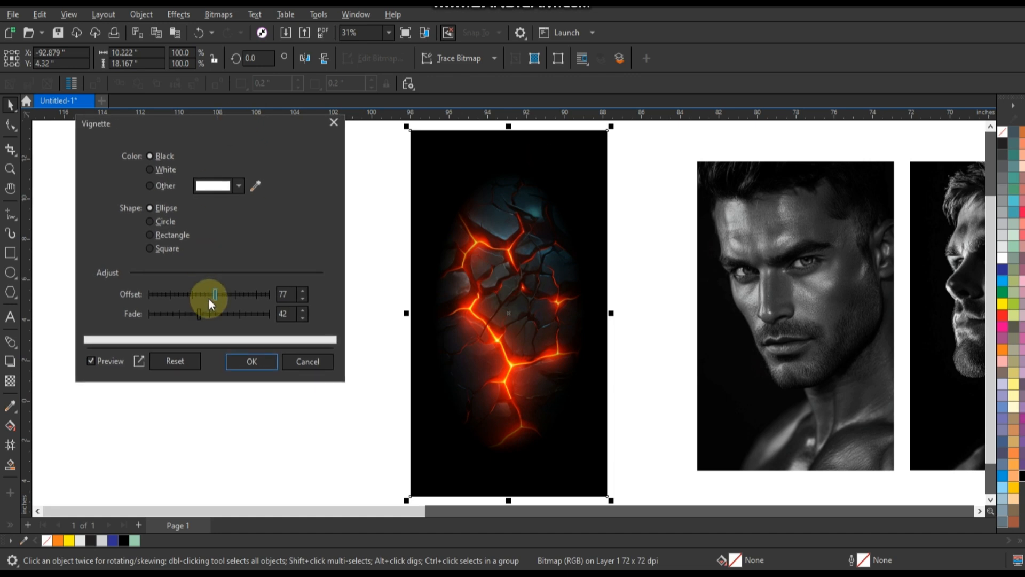
drag(215, 294, 221, 294)
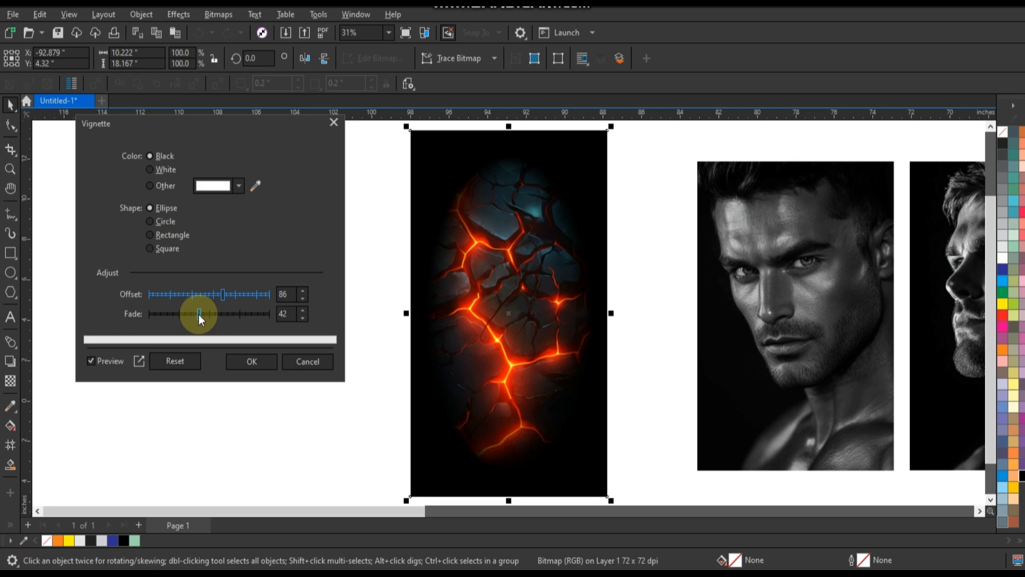
drag(199, 314, 189, 314)
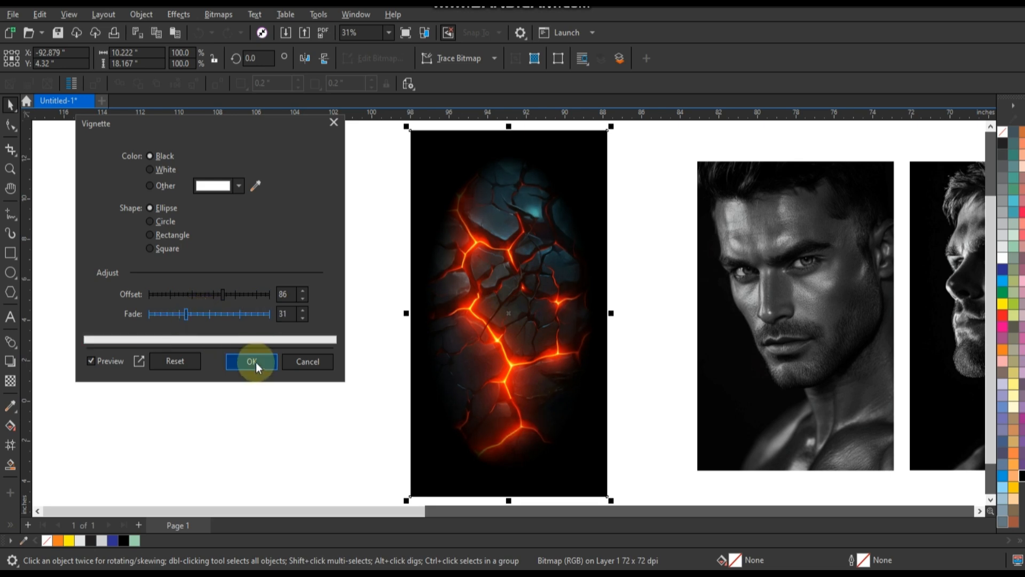
click(252, 361)
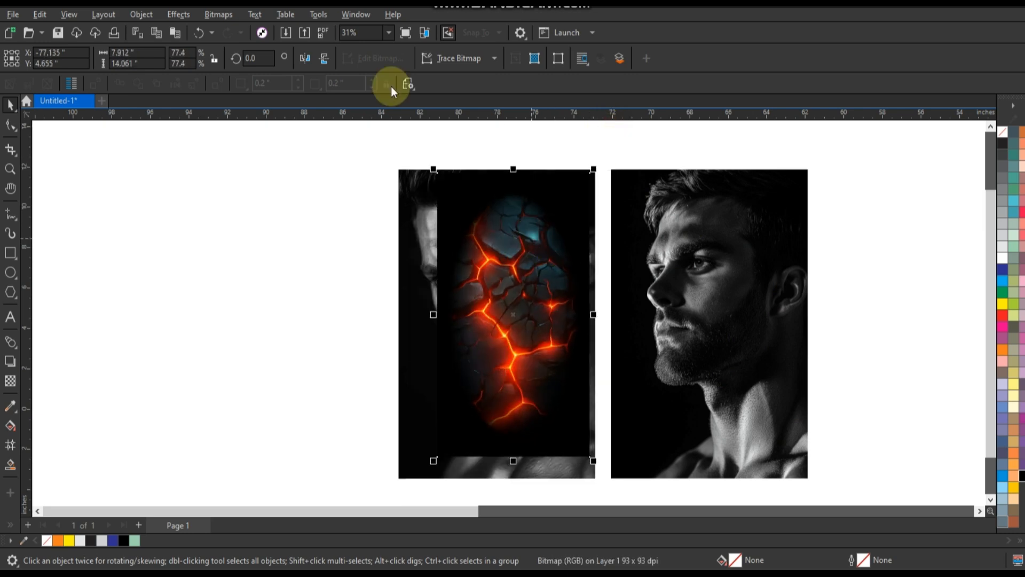
Zoom in on the left portrait and set the texture's merge mode to Screen.
click(9, 167)
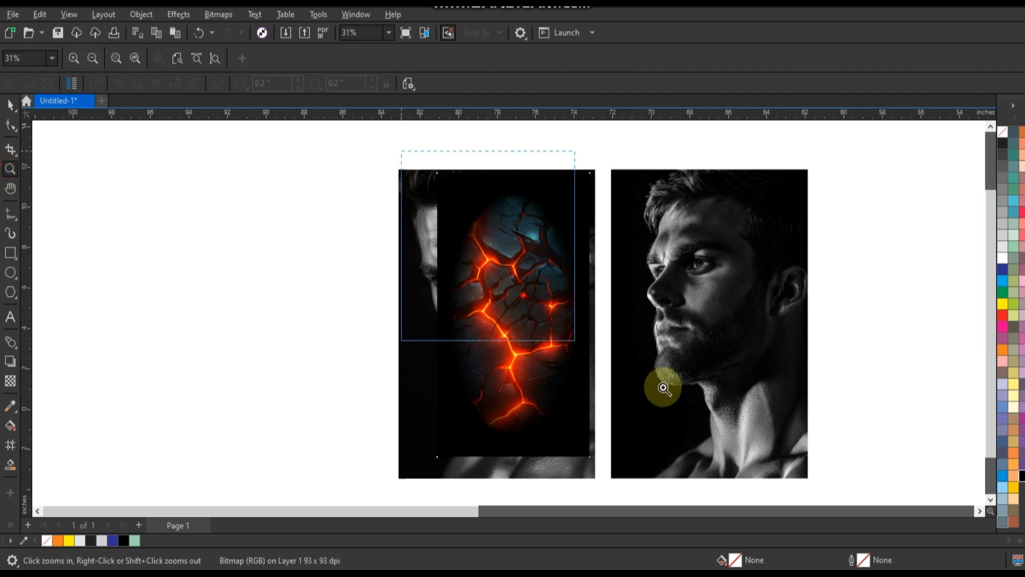
click(663, 389)
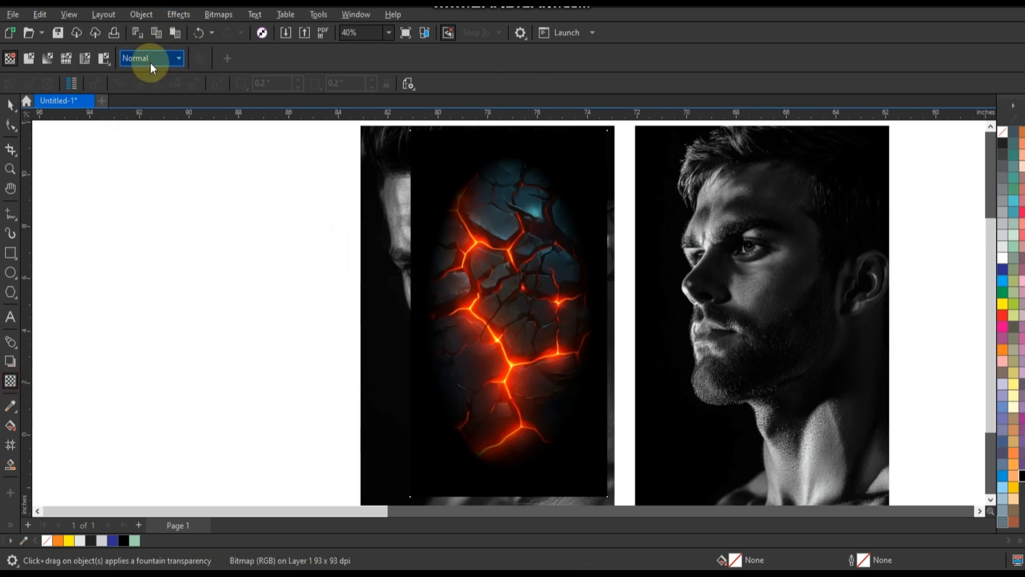
click(178, 58)
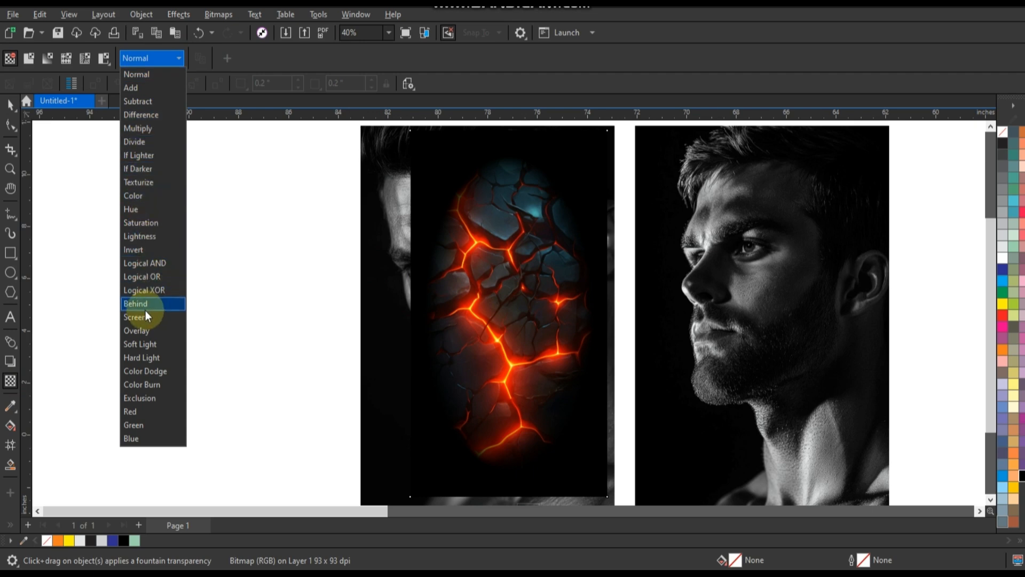
click(135, 316)
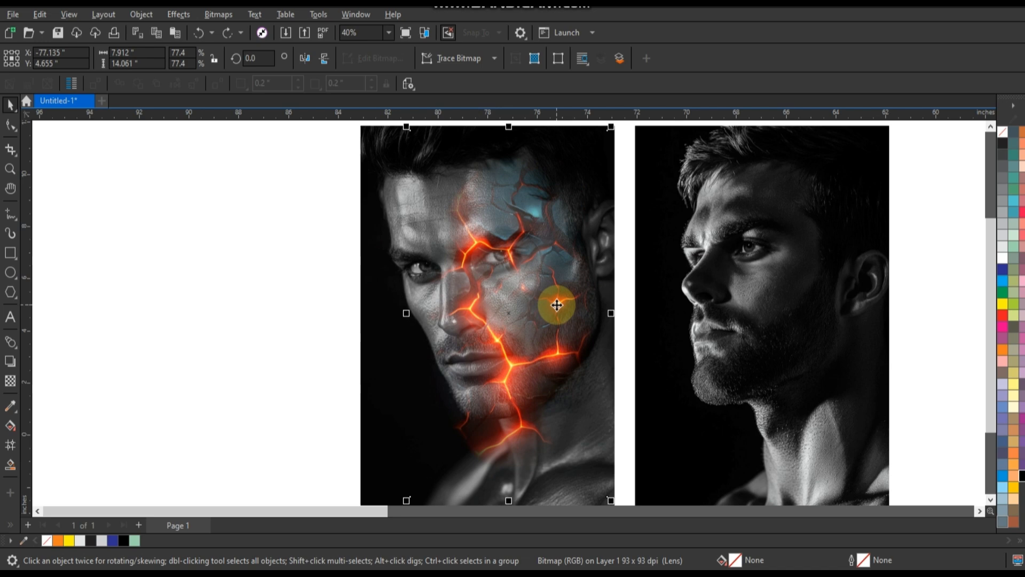
Lower the lava texture's gamma to 0.71.
click(178, 15)
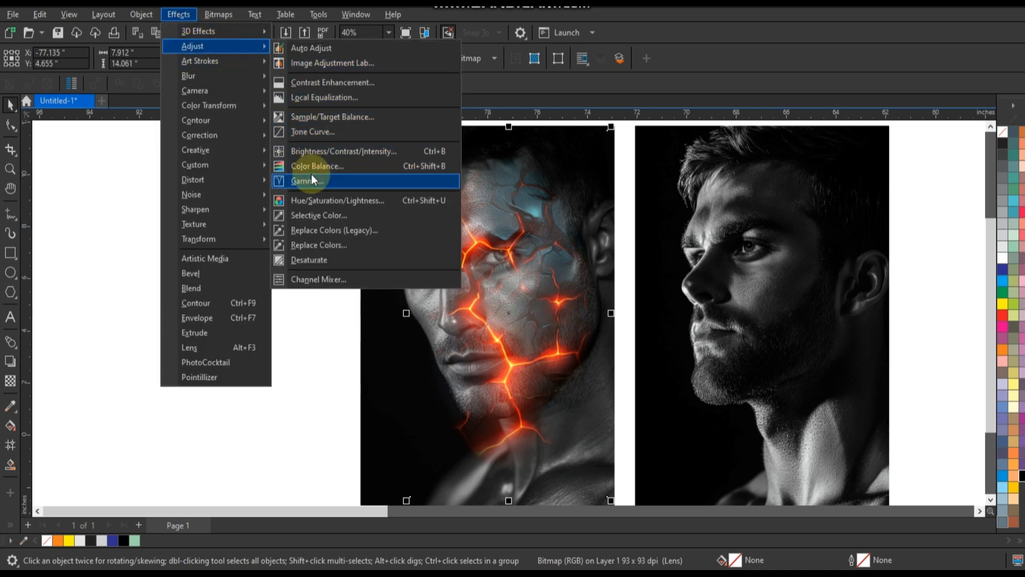
click(308, 180)
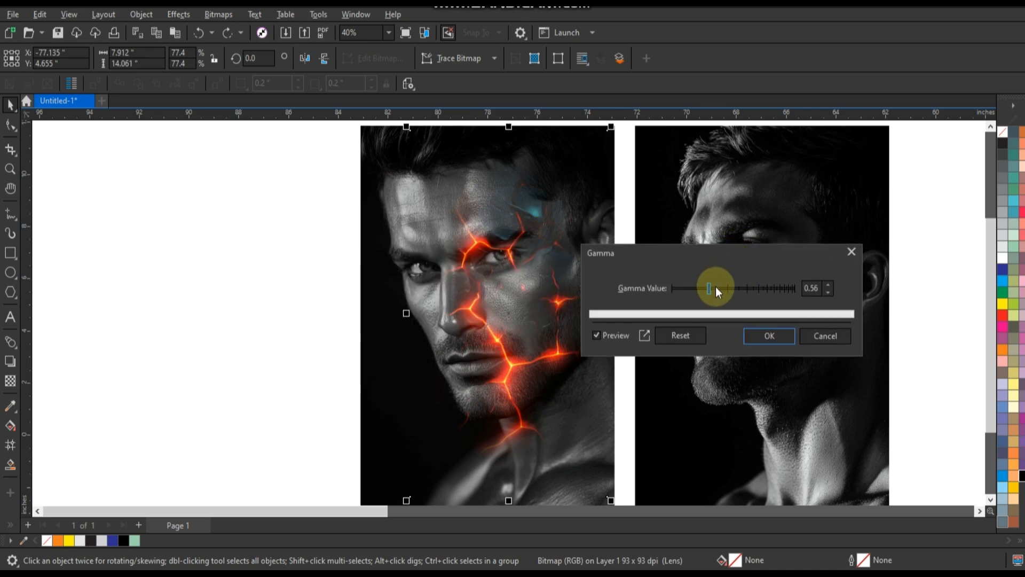
drag(710, 288, 714, 288)
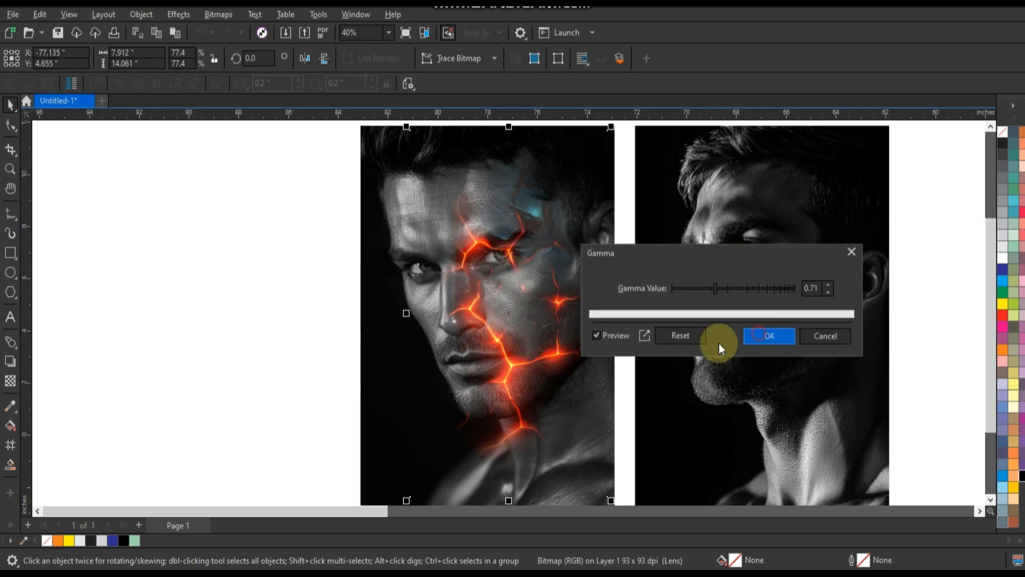
click(769, 336)
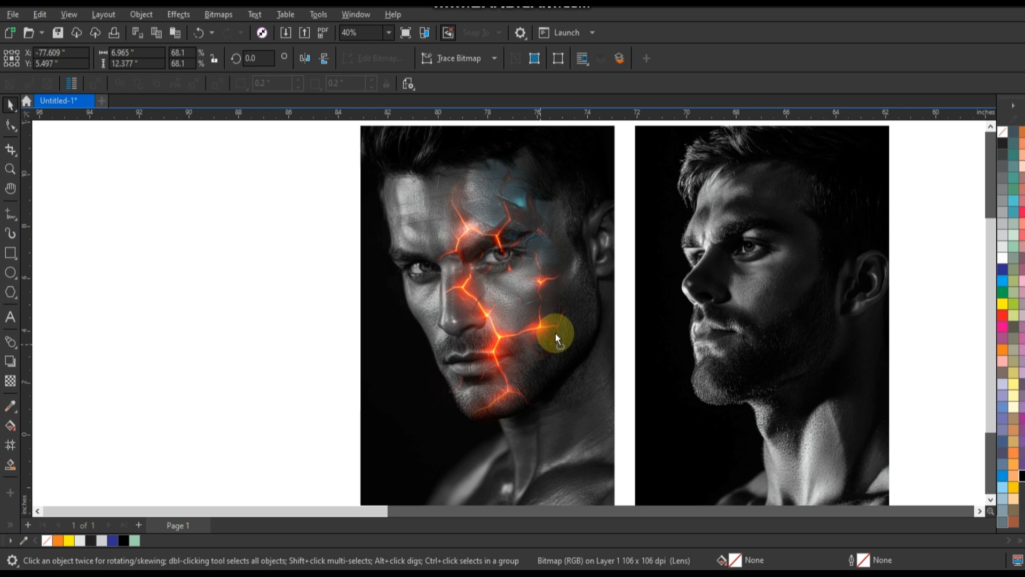
Zoom in on the two faces now carrying the lava-crack texture.
click(550, 335)
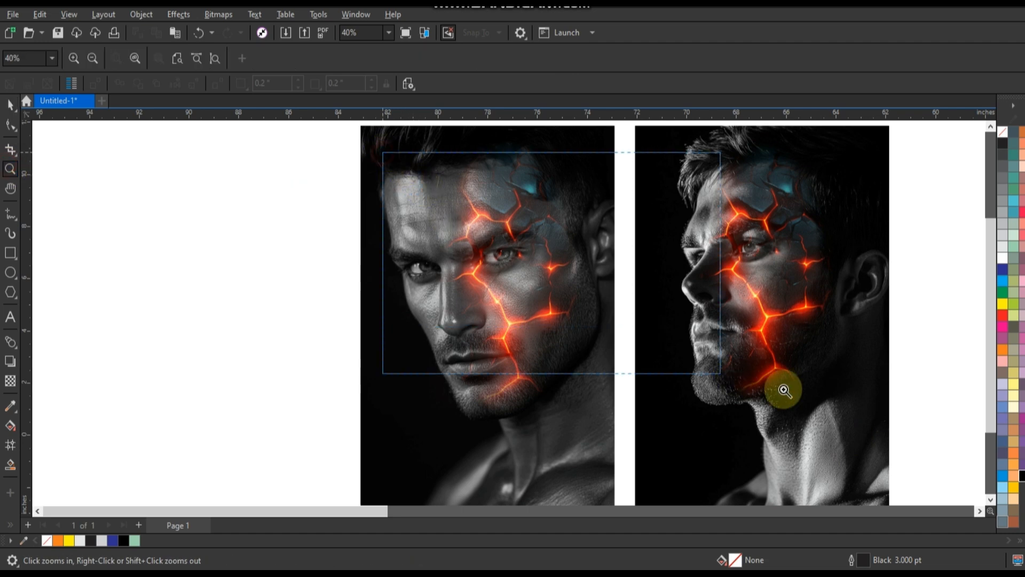
click(785, 388)
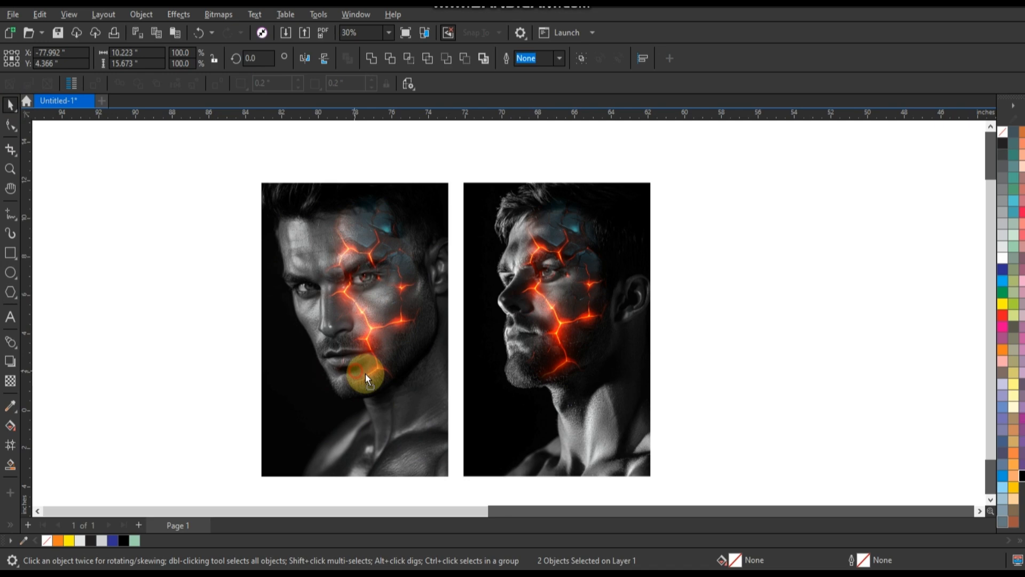
Marquee-zoom in on the two glowing lava-cracked faces.
click(8, 171)
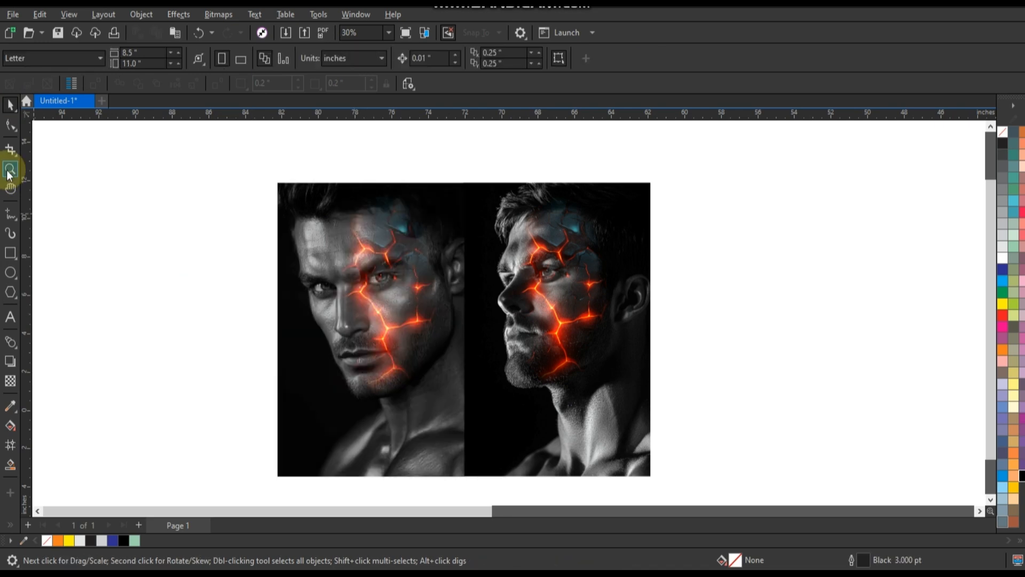
click(8, 168)
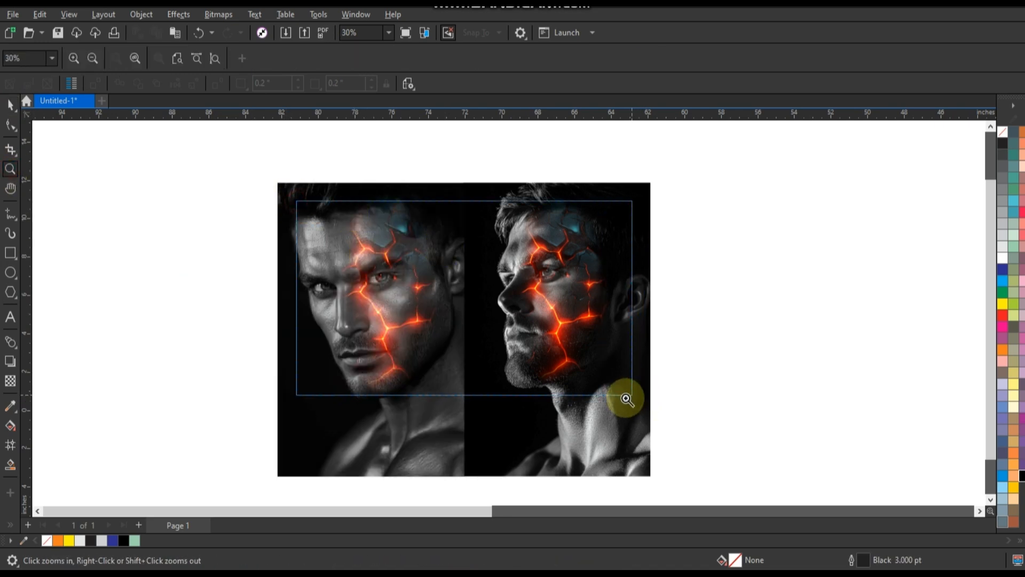
click(629, 398)
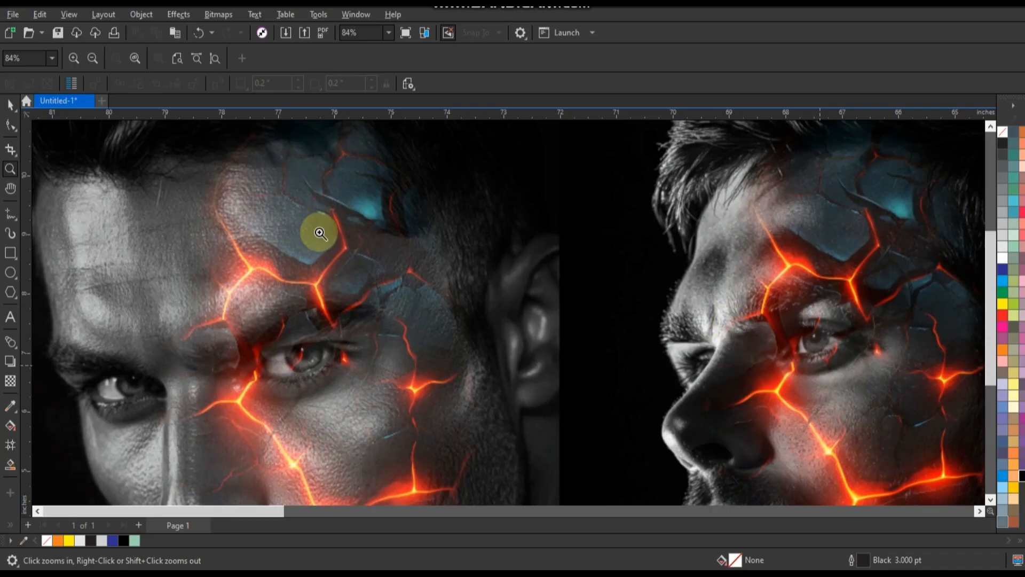